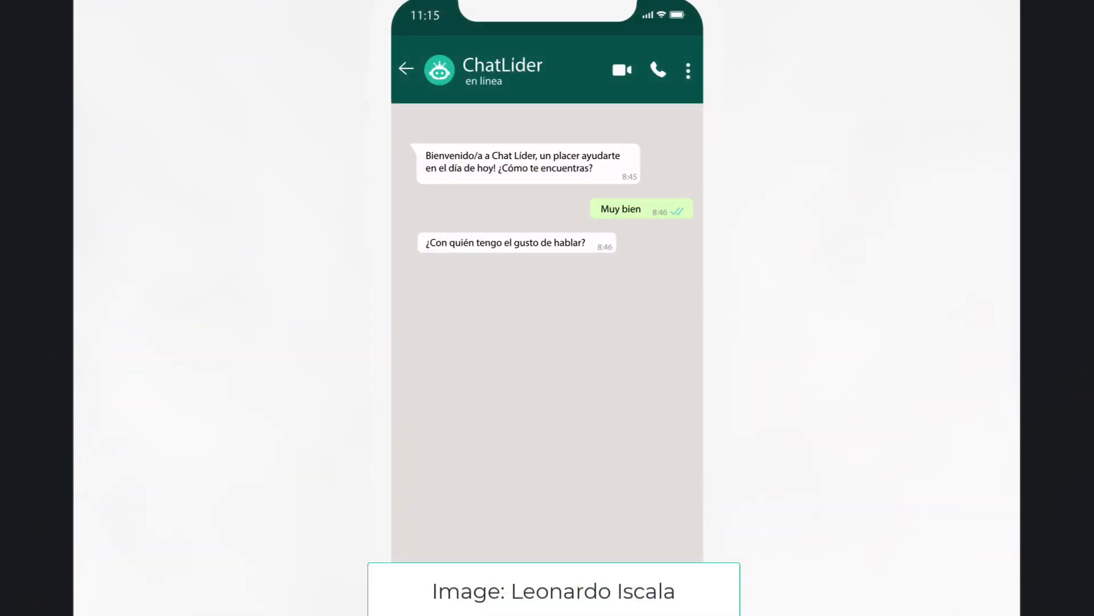
# - Review the farewell-to-animal database (Adios → Hippos!): ChatGPT backend, random responses, 20-request quota
pyautogui.write('Leonardo')
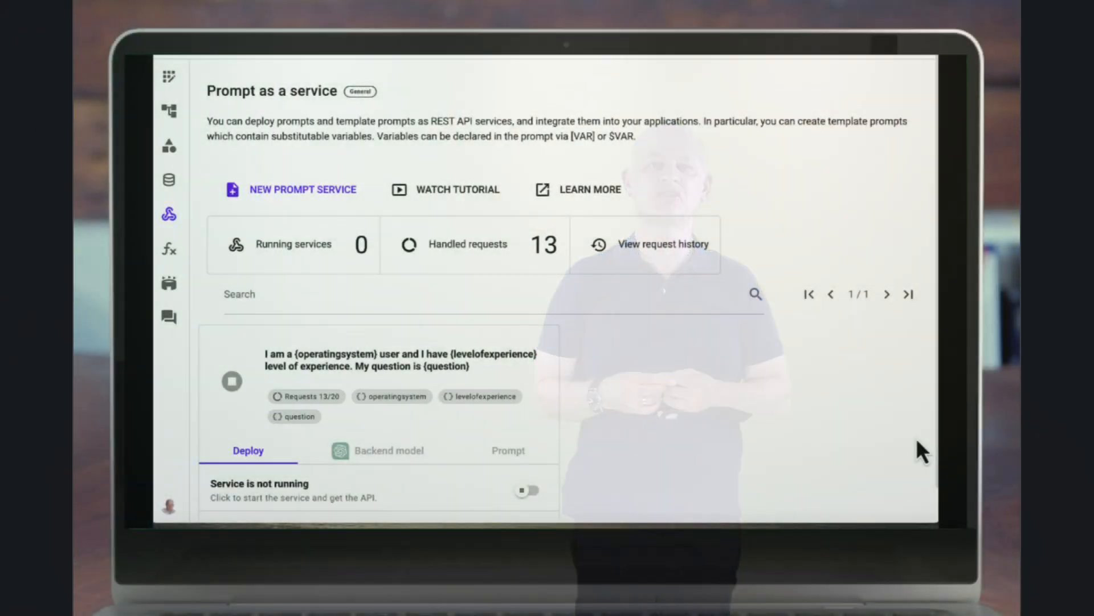
pyautogui.scroll(-3)
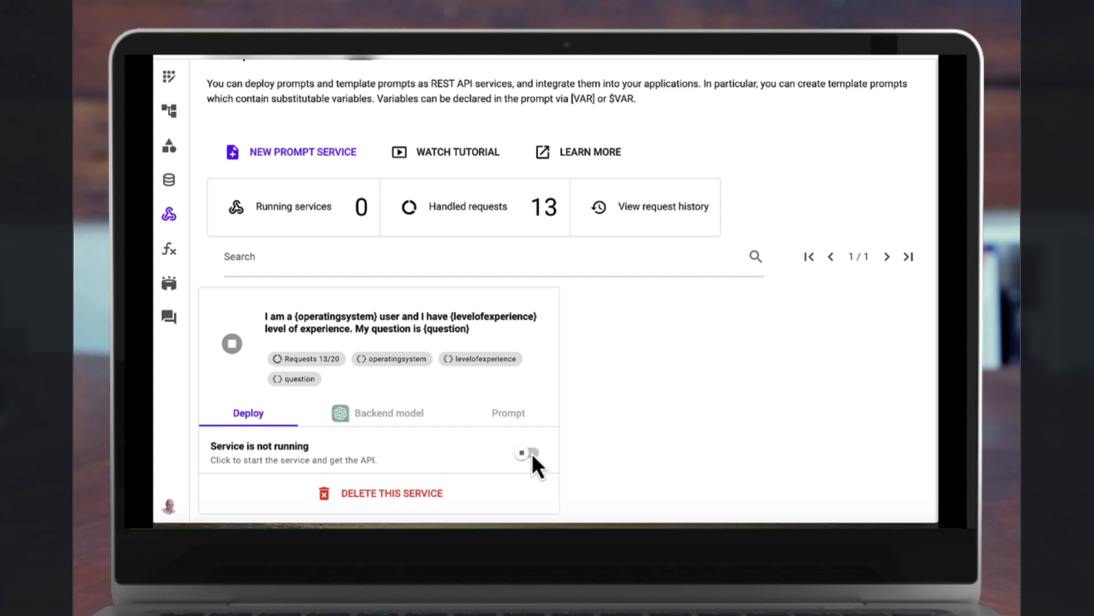
pyautogui.click(528, 452)
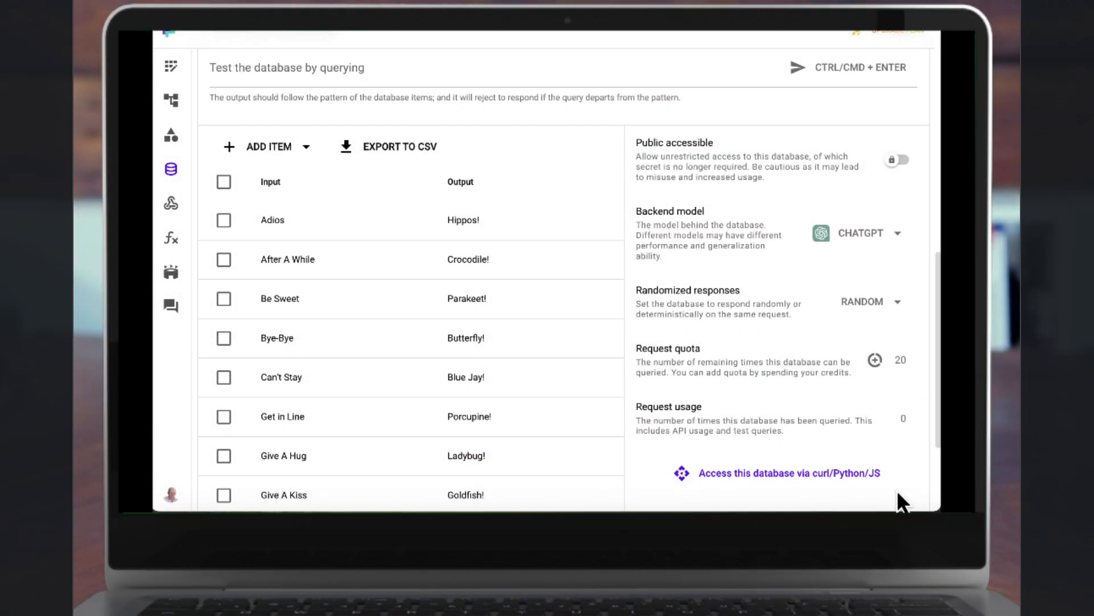
pyautogui.scroll(-3)
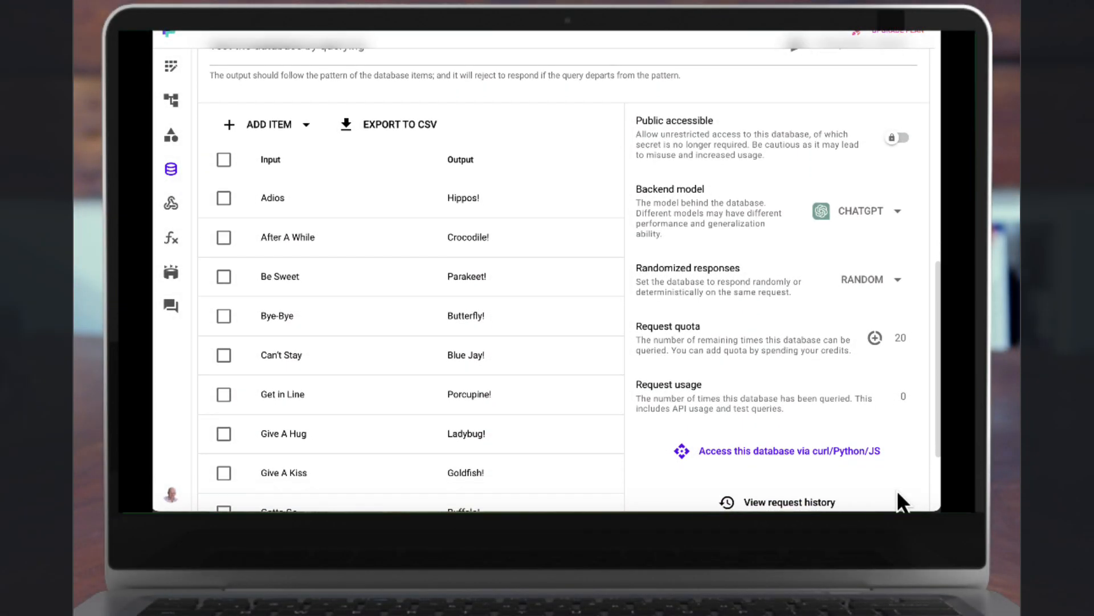
pyautogui.scroll(-3)
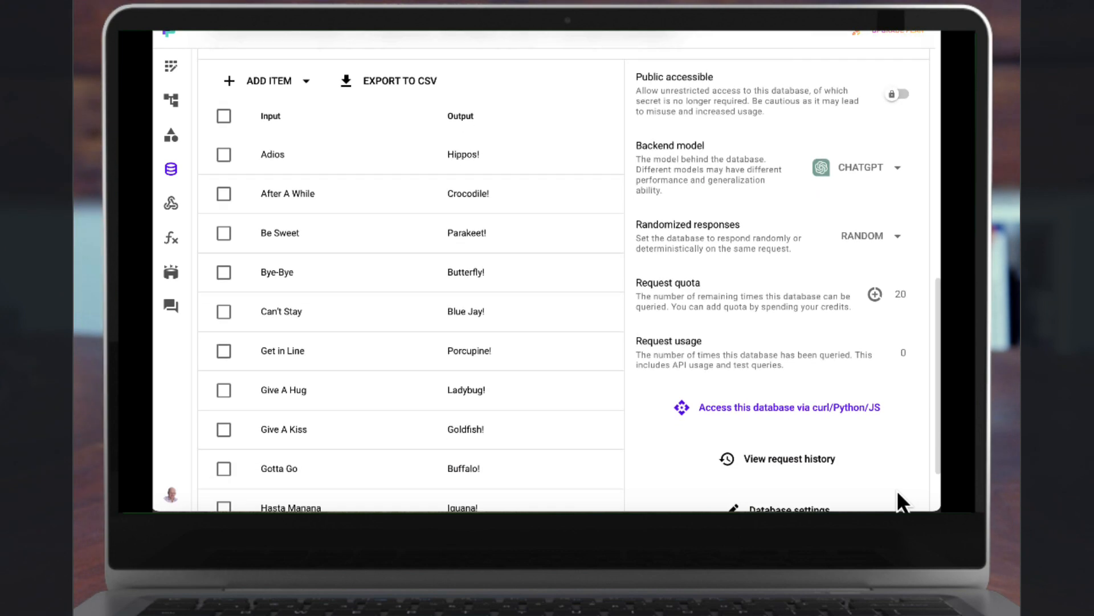
pyautogui.scroll(-3)
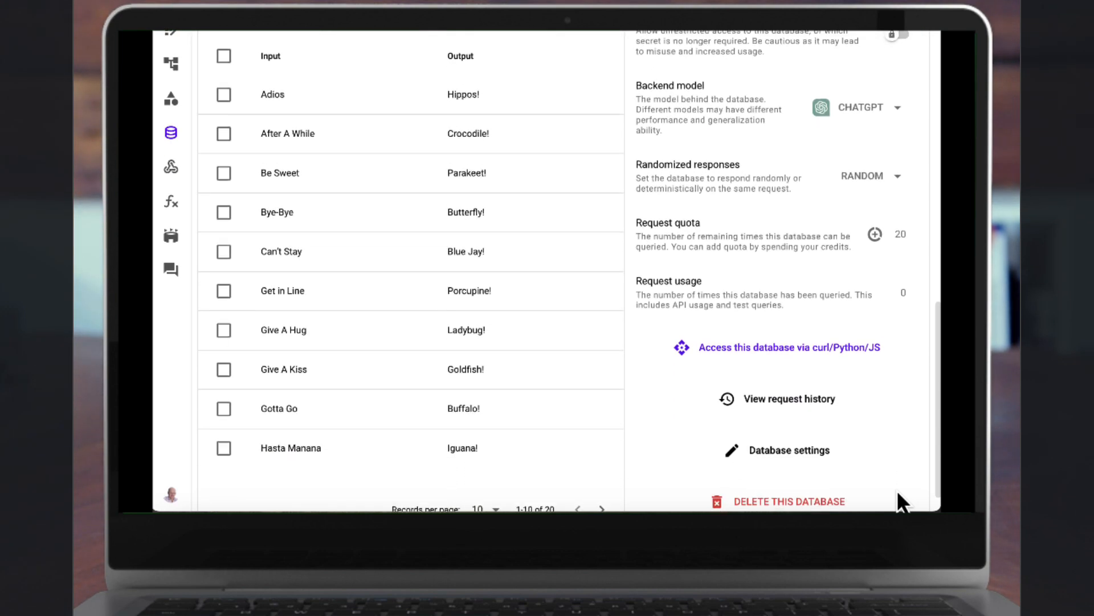
pyautogui.scroll(-3)
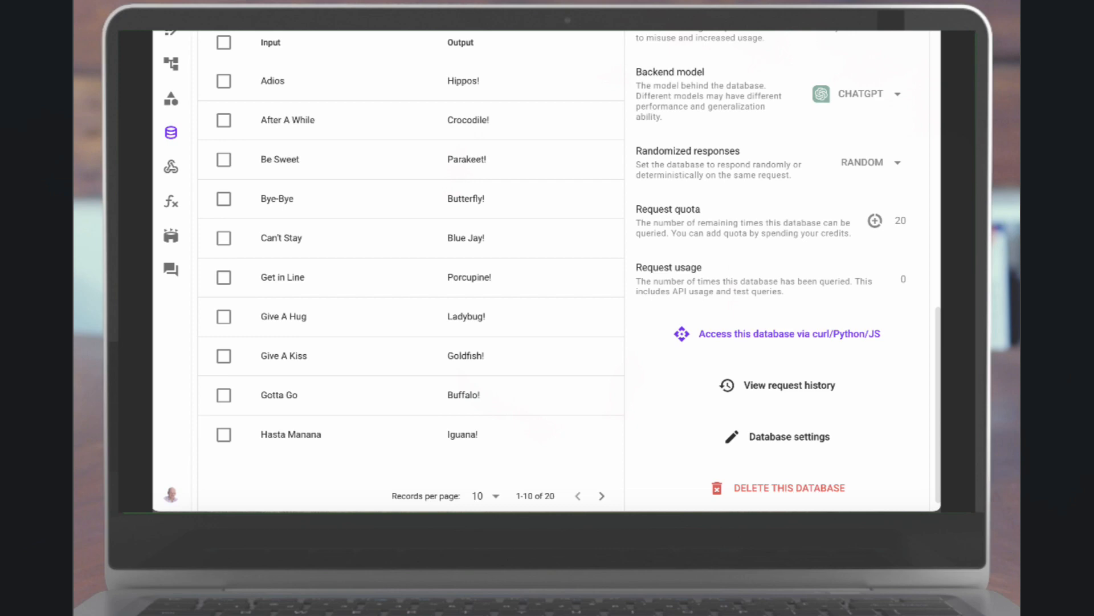